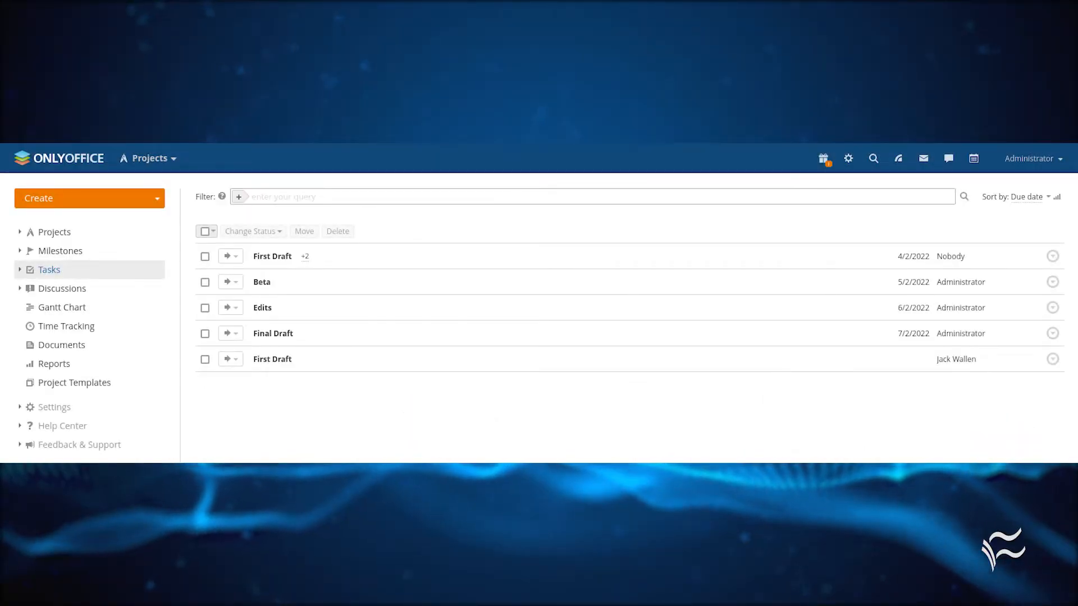
- Go to the Project Templates page, which shows no templates yet
left_click(74, 382)
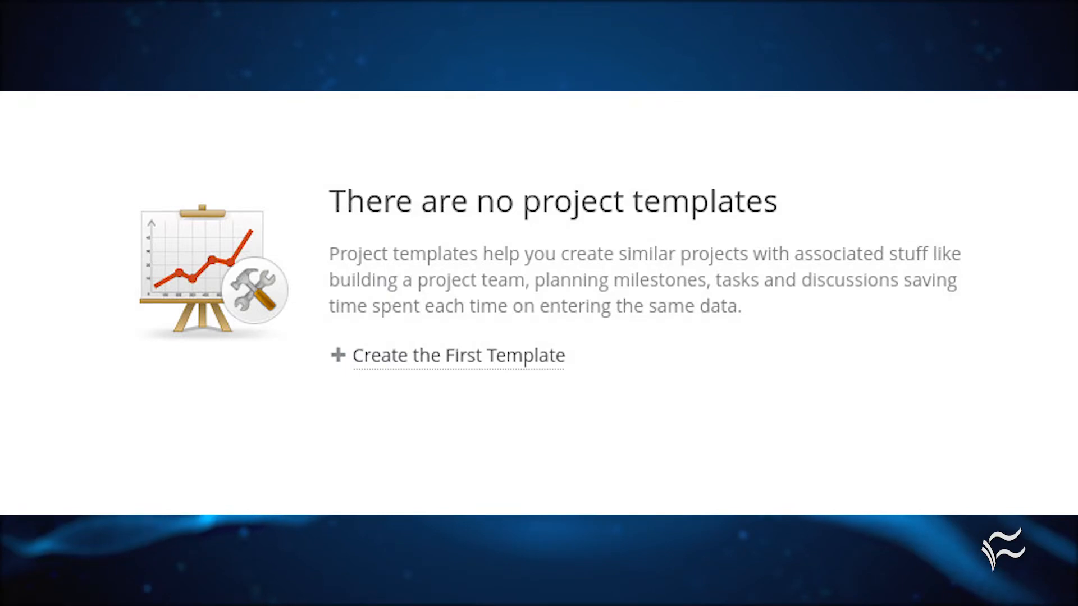
- Create the first template, Dev Project X, with milestones through Support
left_click(458, 355)
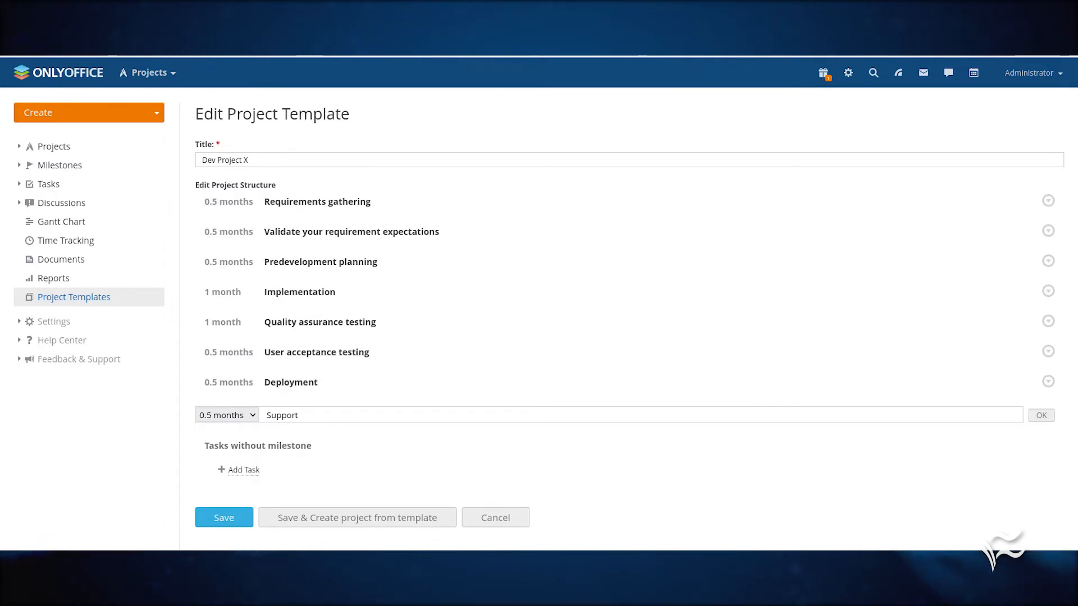
left_click(1040, 416)
type("Determine audience")
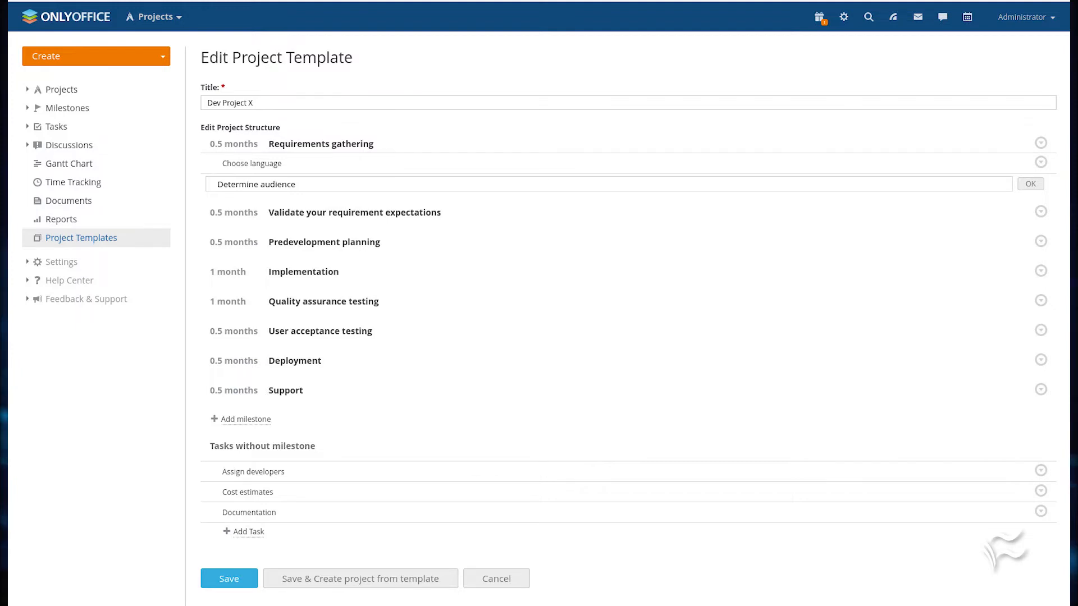
- Save Dev Project X and open a new project prefilled from it
left_click(360, 578)
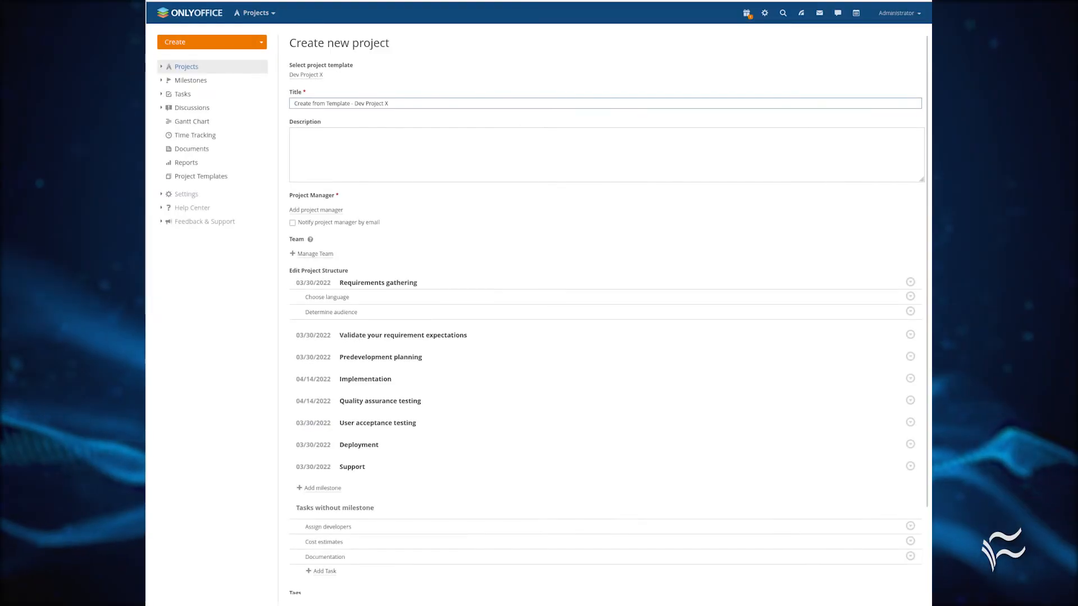